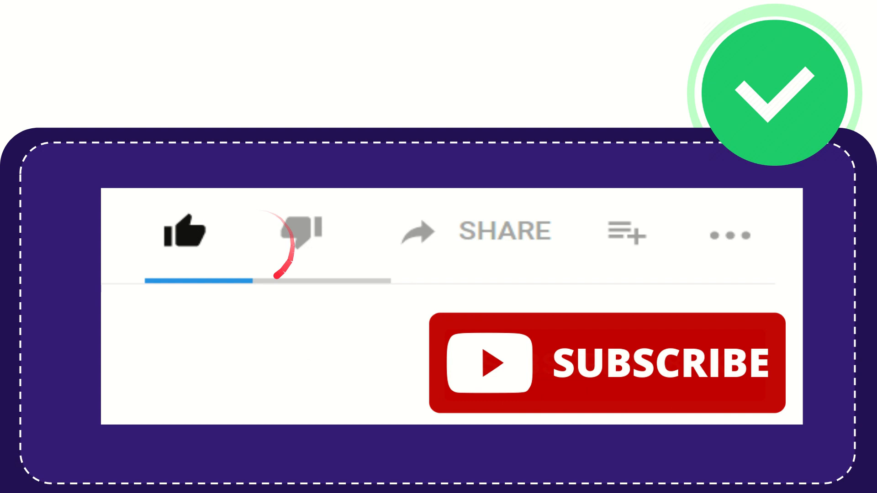
click(300, 232)
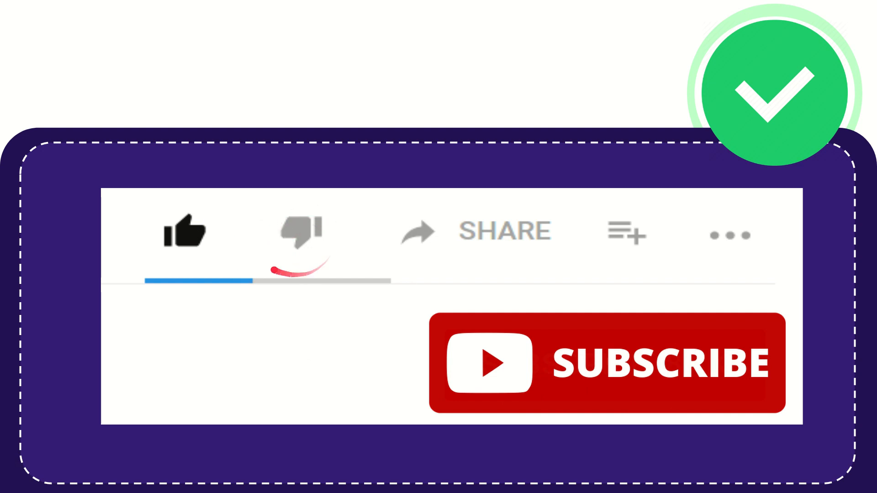